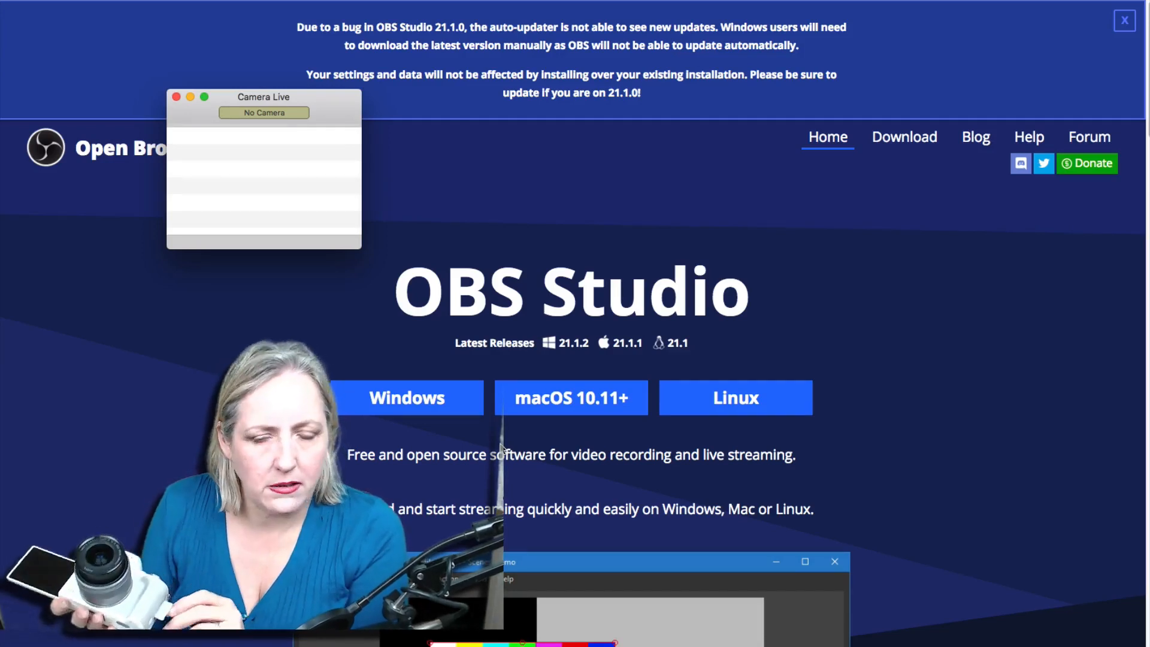
Select the Canon EOS M50 entry in Camera Live so it shows Active.
{"action": "left_click", "coordinate": [263, 112]}
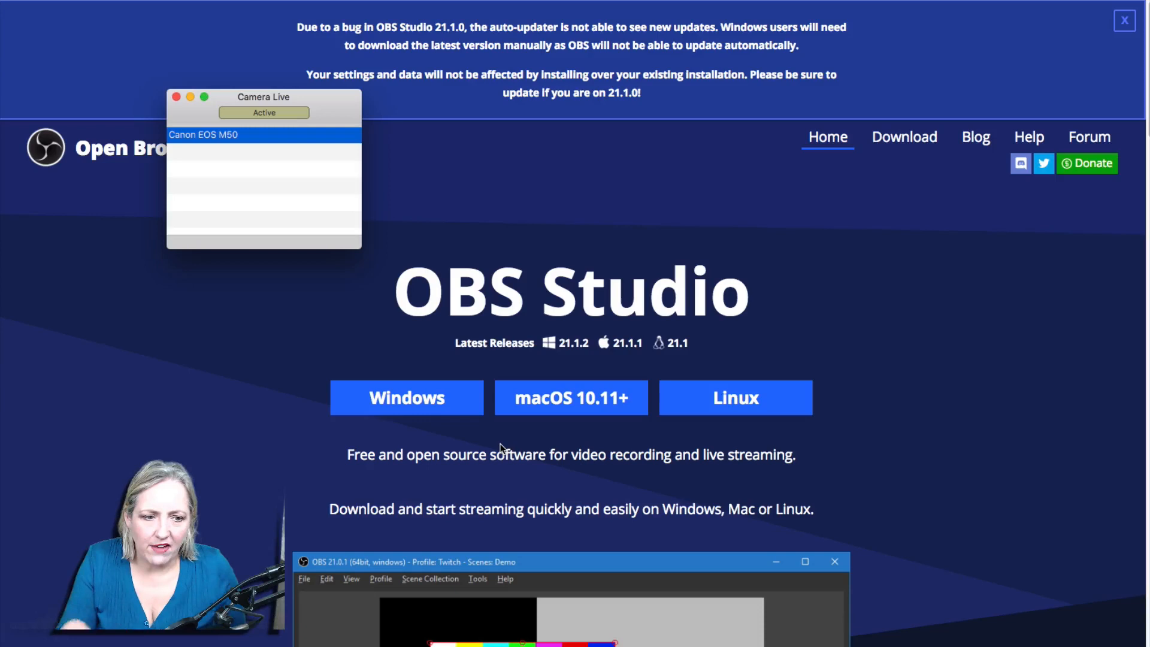
{"action": "mouse_move", "coordinate": [504, 399]}
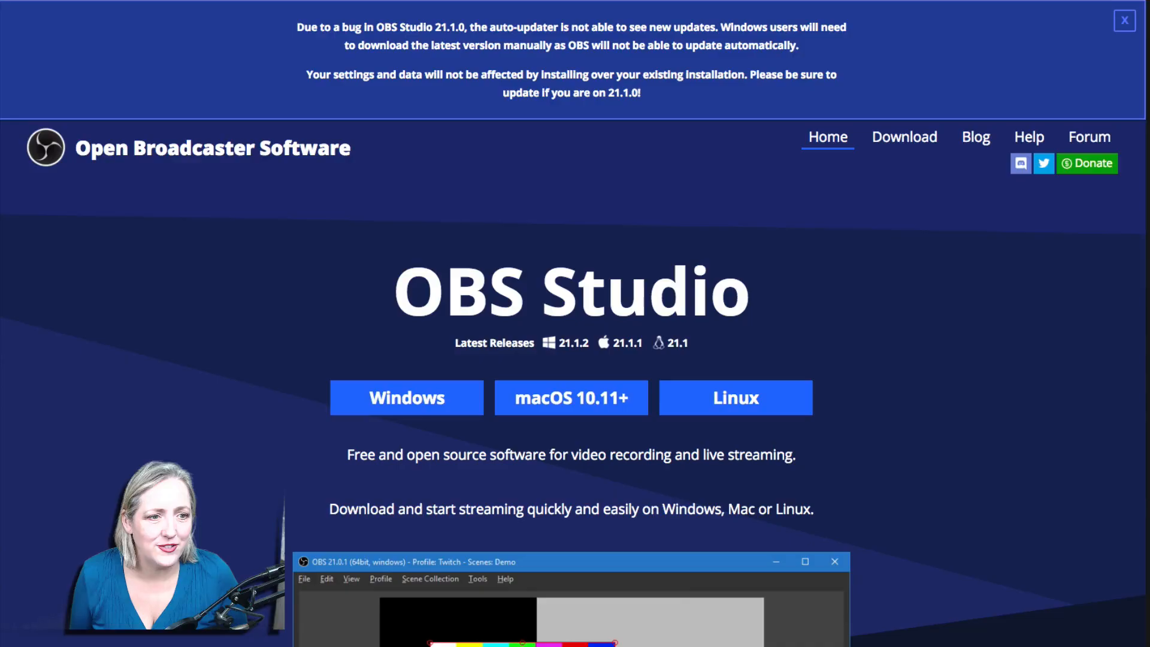
{"action": "mouse_move", "coordinate": [470, 169]}
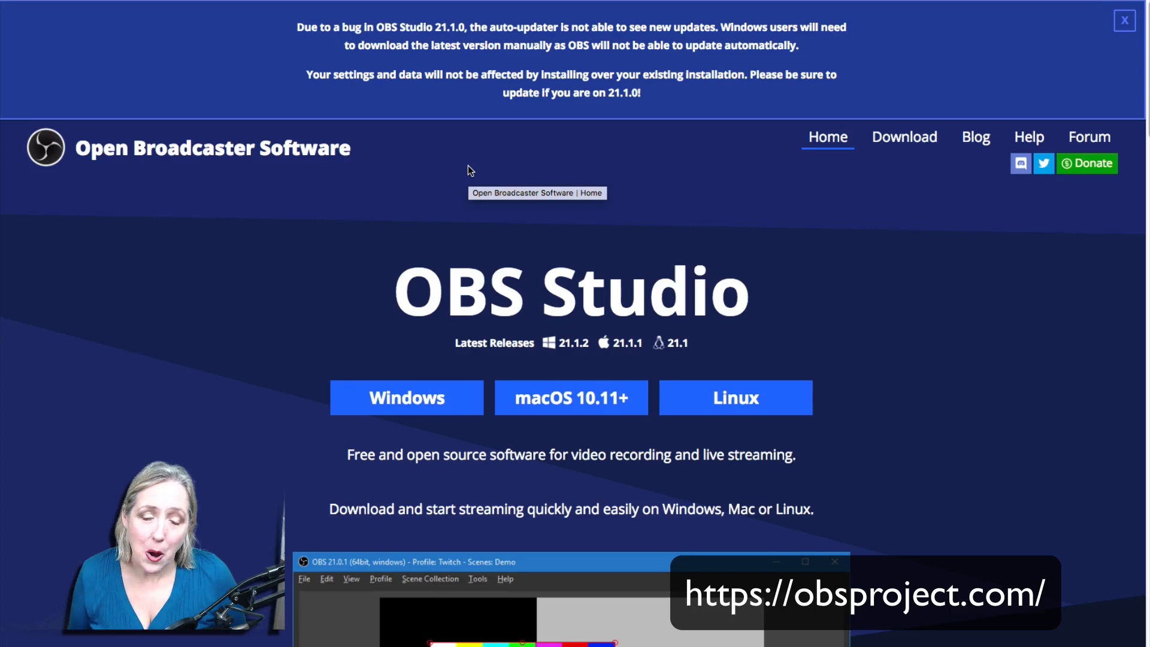
{"action": "mouse_move", "coordinate": [457, 196]}
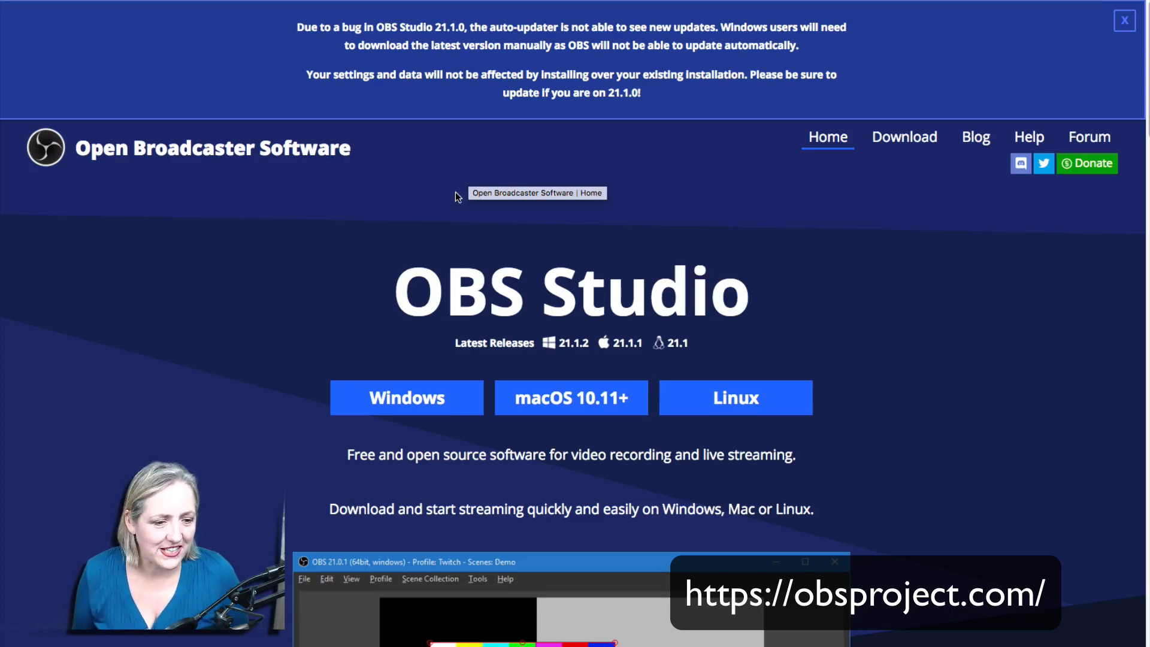
{"action": "mouse_move", "coordinate": [571, 398]}
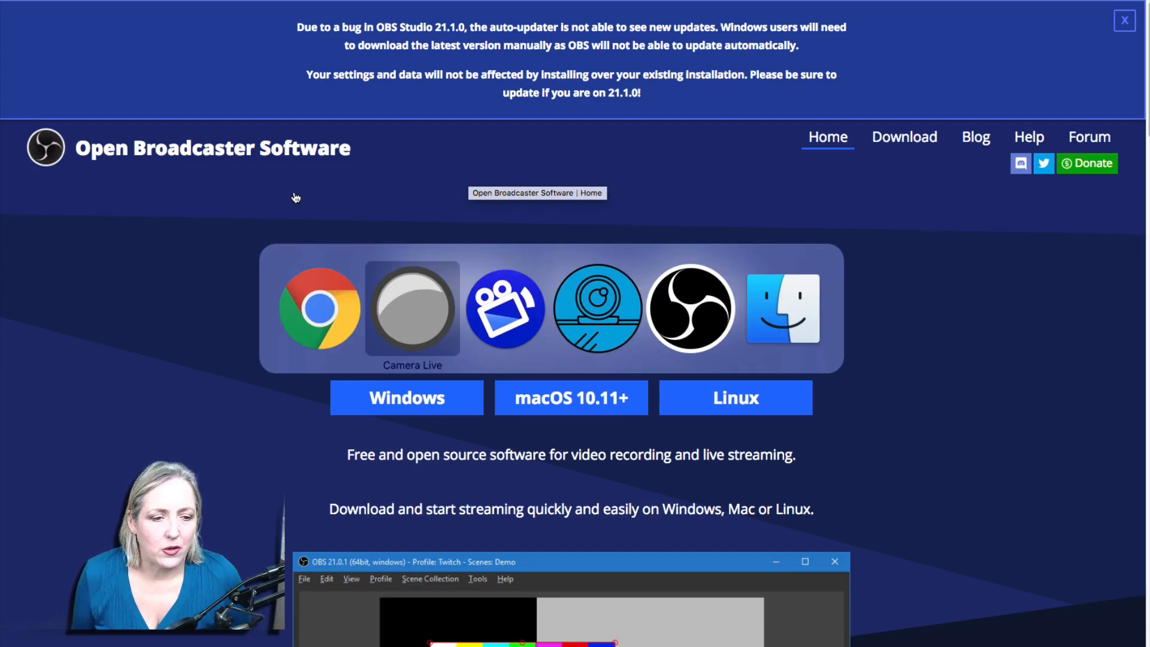
{"action": "mouse_move", "coordinate": [690, 307]}
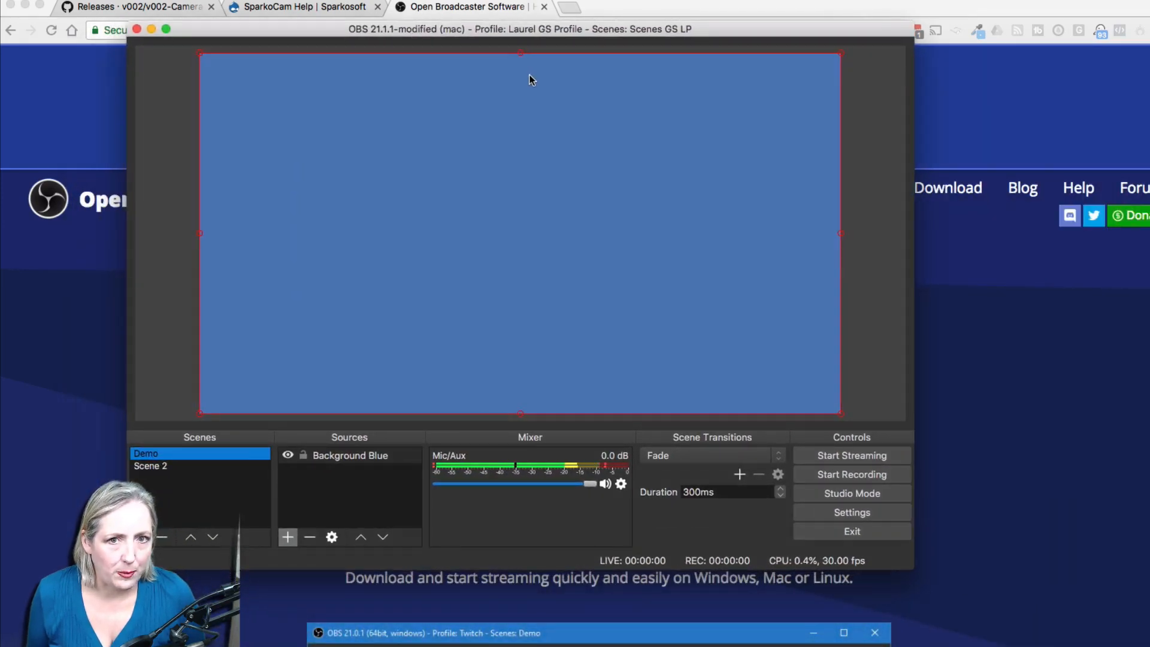
{"action": "mouse_move", "coordinate": [434, 194]}
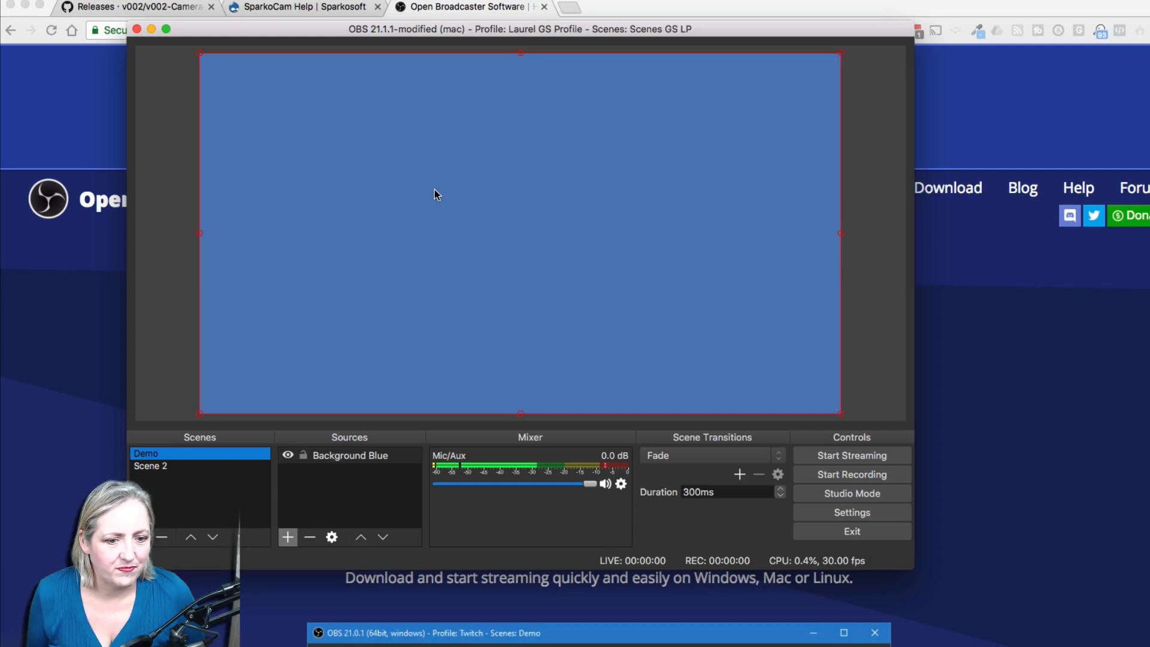
{"action": "mouse_move", "coordinate": [308, 520]}
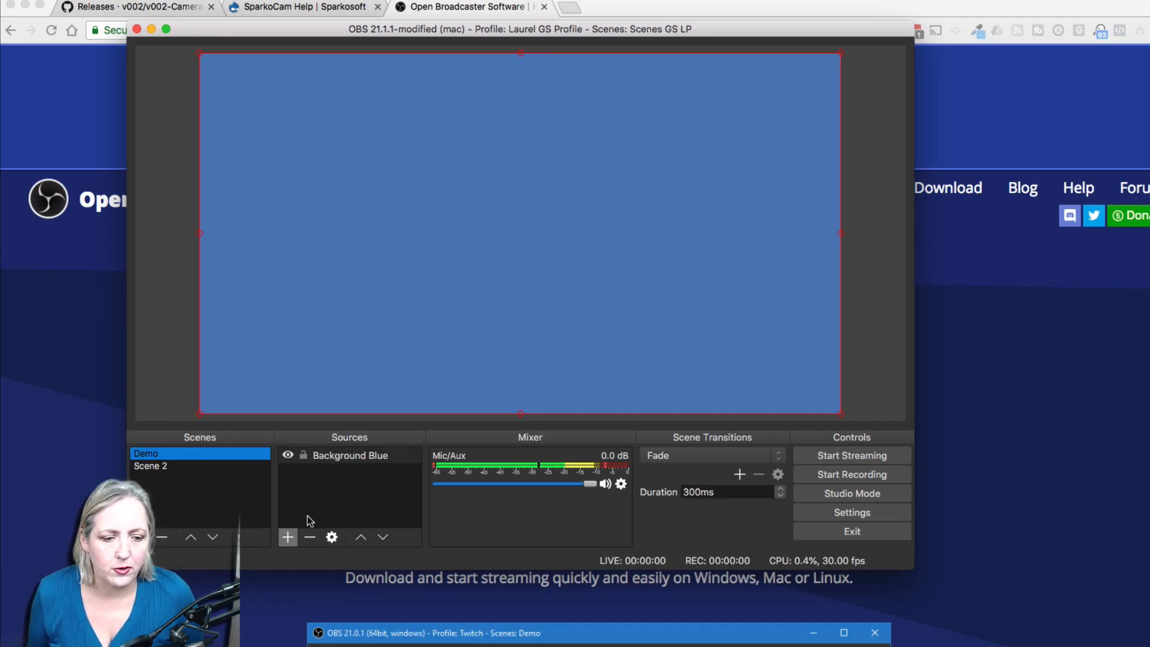
{"action": "left_click", "coordinate": [286, 538]}
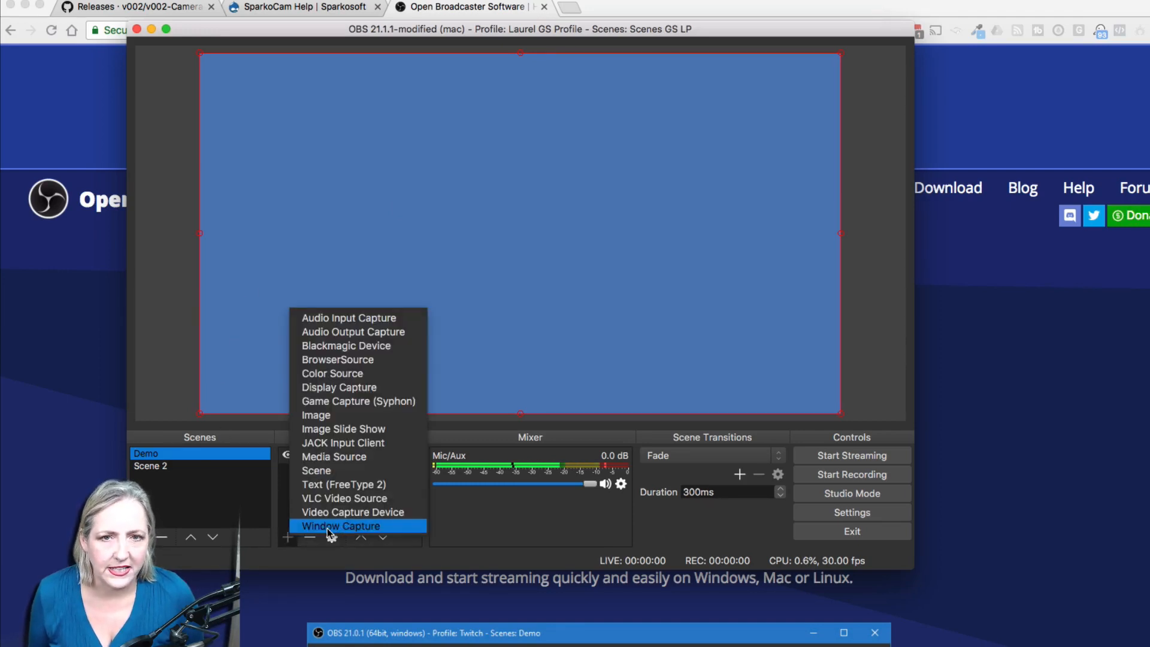
{"action": "mouse_move", "coordinate": [328, 512]}
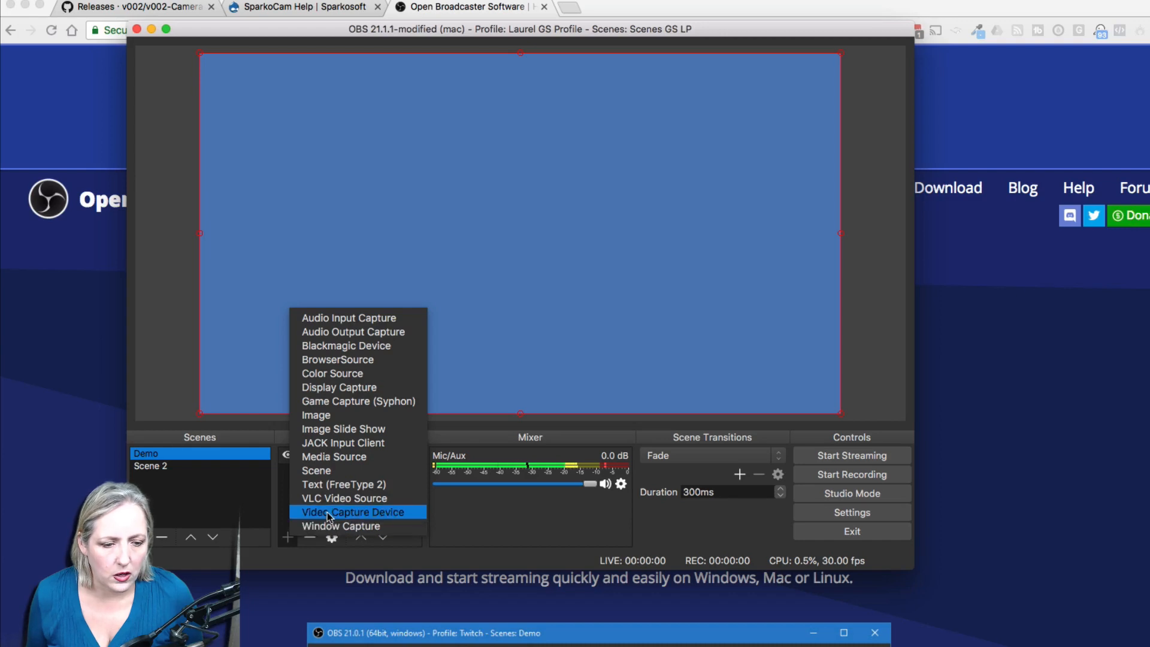
{"action": "mouse_move", "coordinate": [358, 401]}
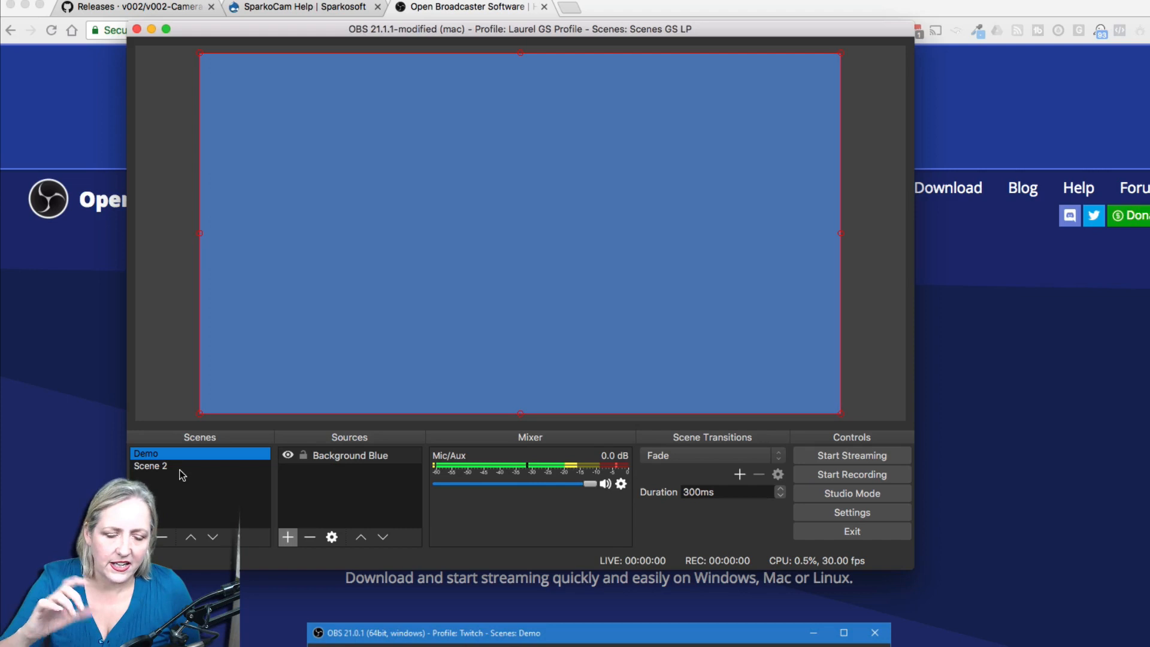
{"action": "mouse_move", "coordinate": [287, 538]}
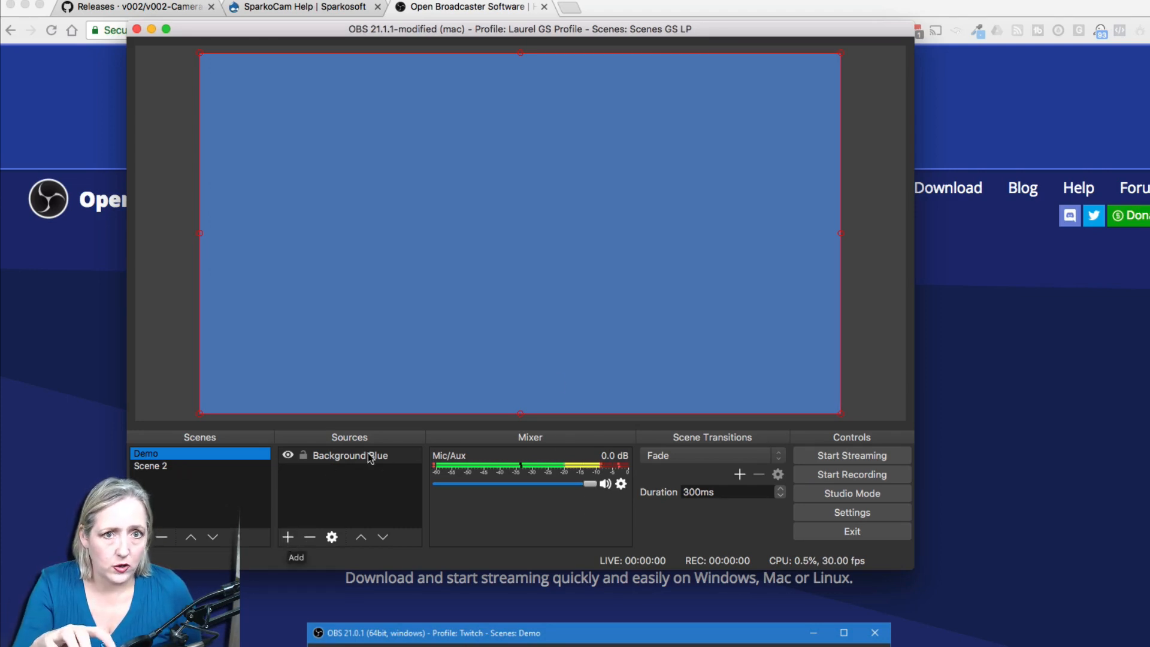
{"action": "mouse_move", "coordinate": [851, 455]}
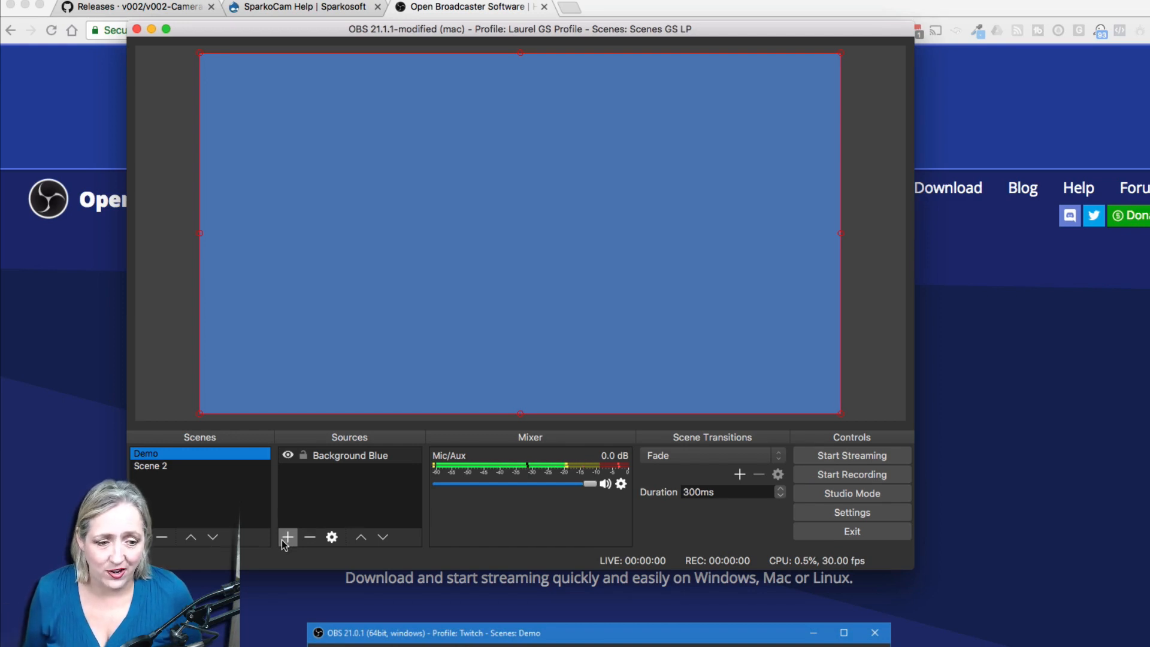
Open the Sources add menu to reach Game Capture (Syphon).
{"action": "left_click", "coordinate": [287, 537]}
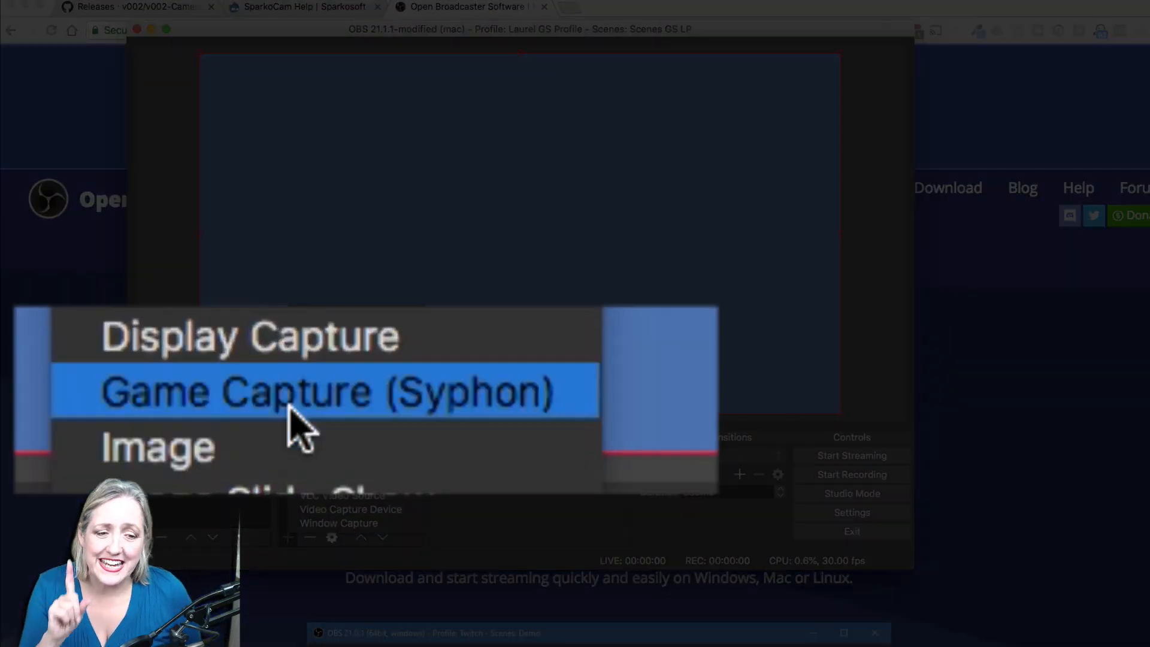
{"action": "mouse_move", "coordinate": [294, 419]}
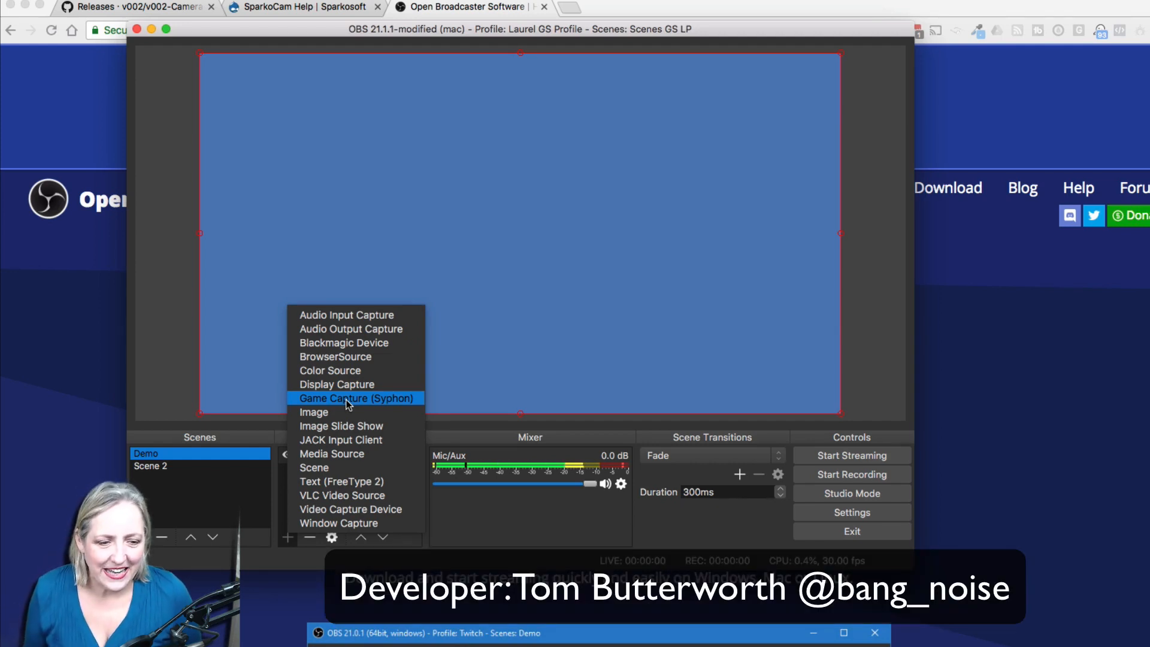
Add a Game Capture (Syphon) source named 'Syphon EOS M50'.
{"action": "left_click", "coordinate": [356, 397]}
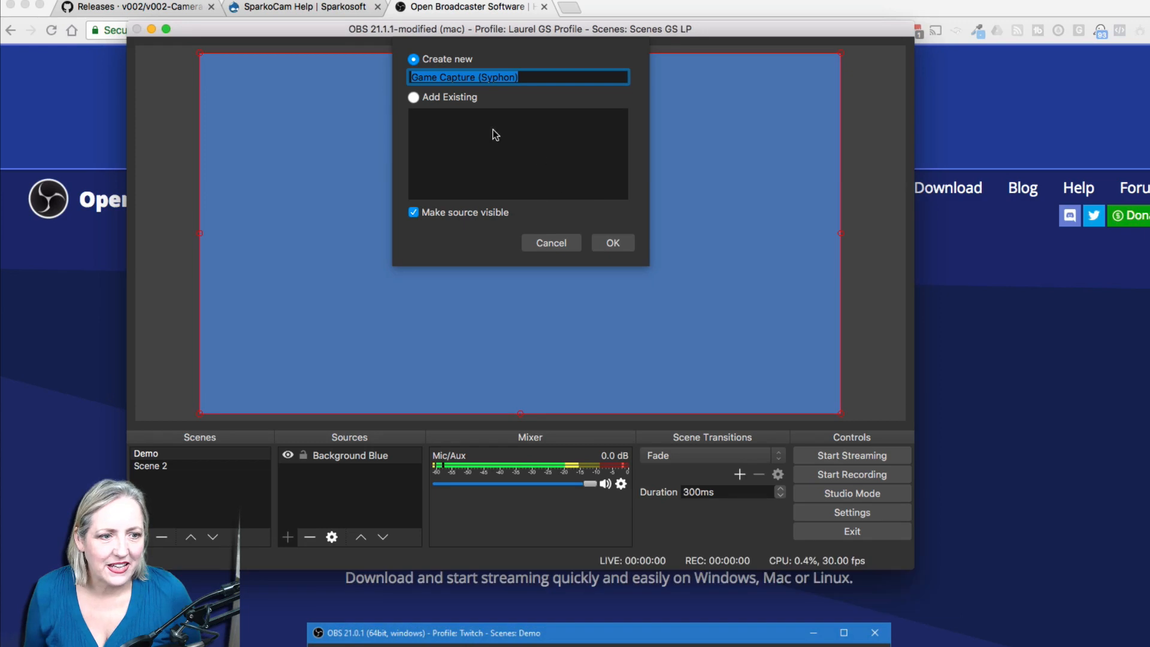
{"action": "mouse_move", "coordinate": [559, 153]}
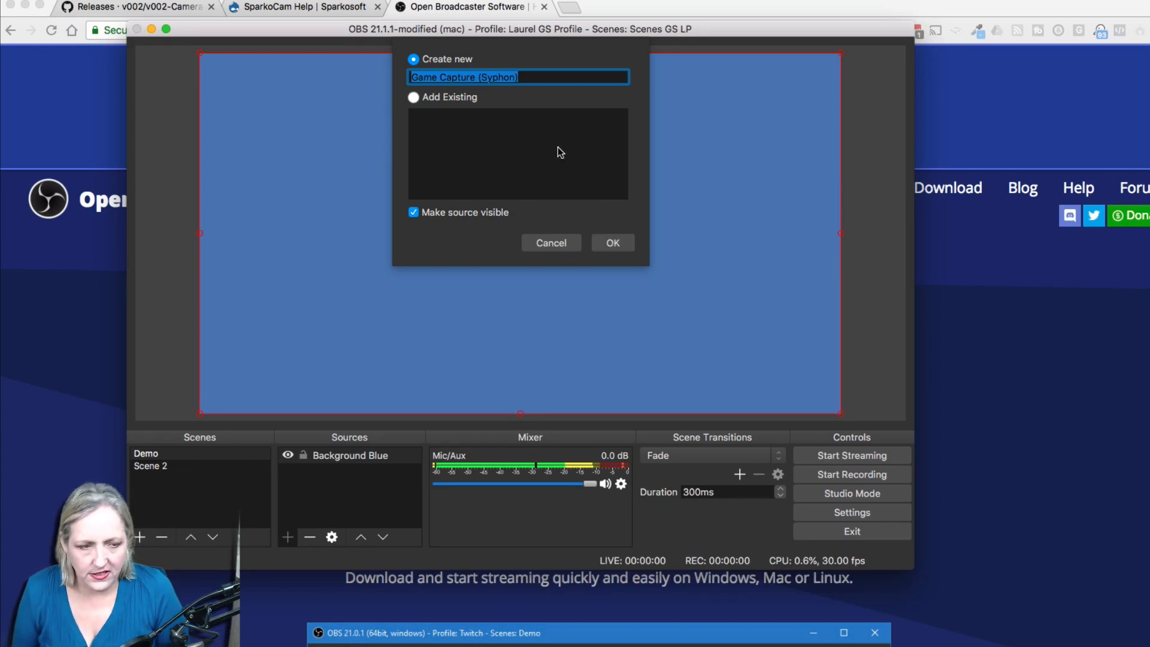
{"action": "type", "text": "Syph"}
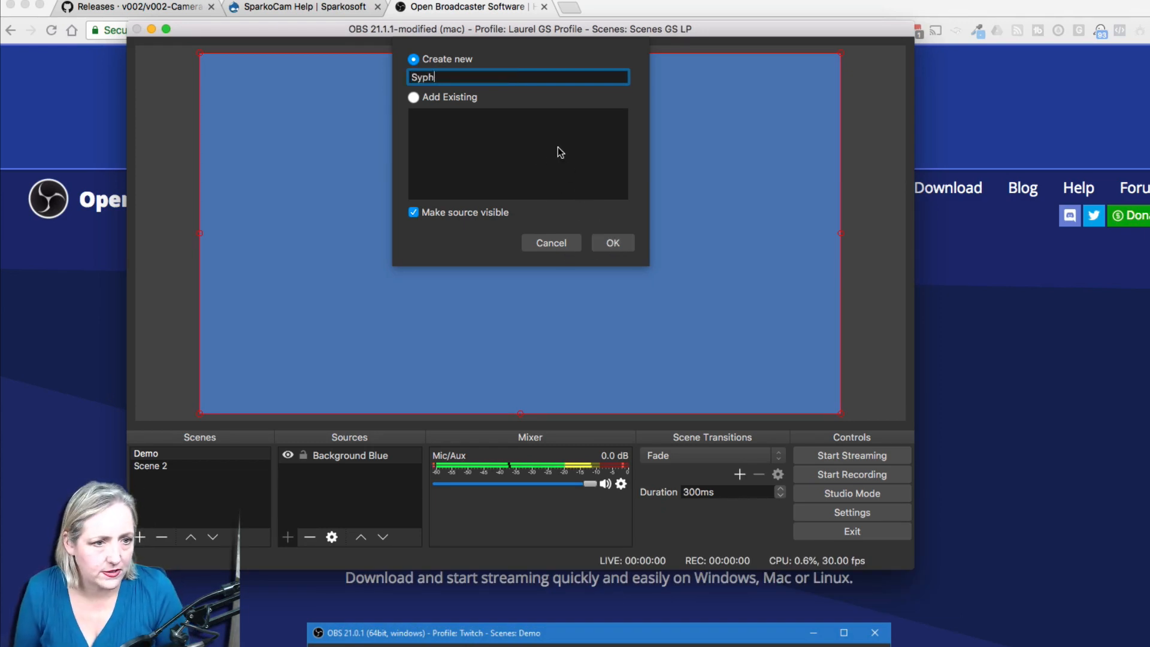
{"action": "type", "text": "on"}
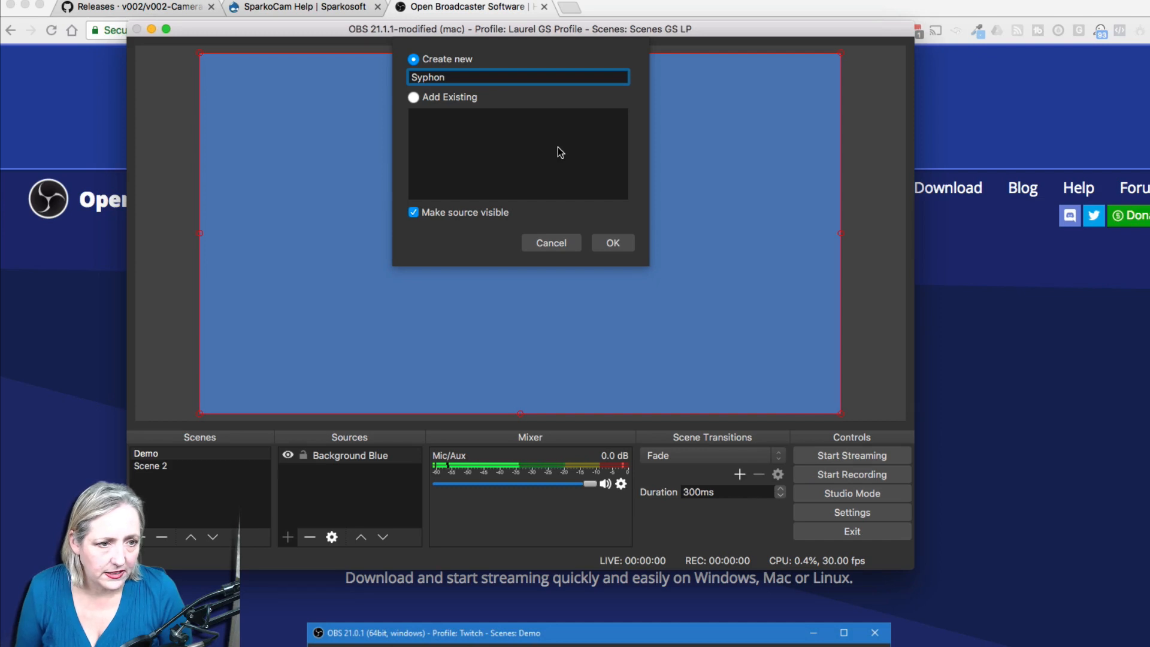
{"action": "type", "text": "EOS"}
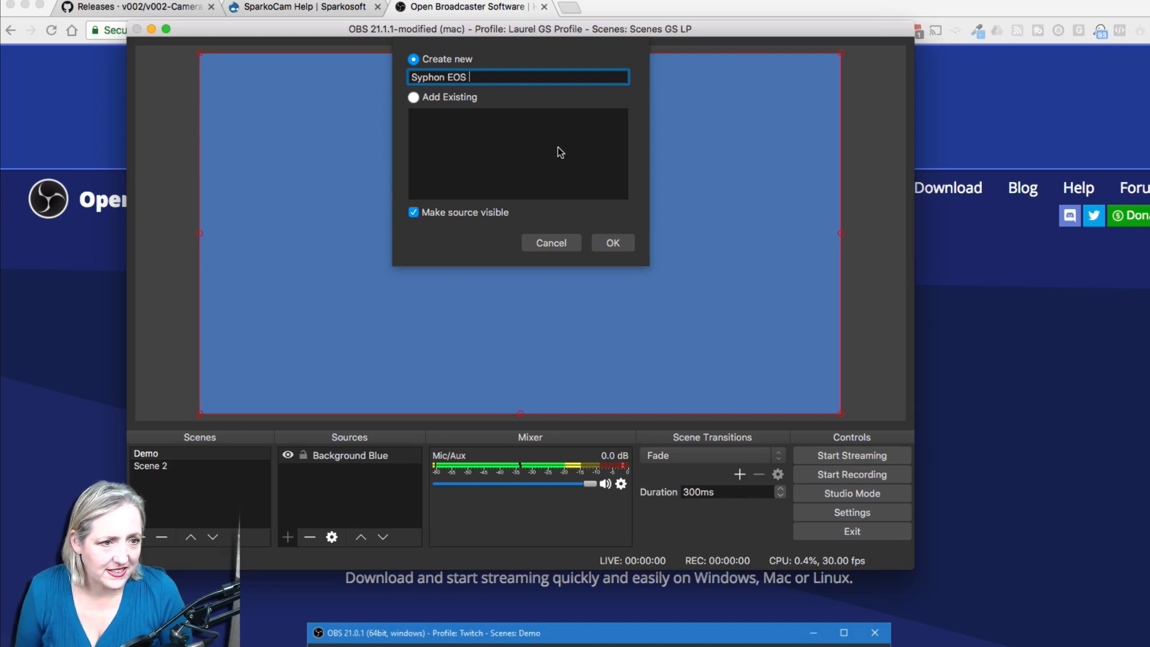
{"action": "type", "text": "M50"}
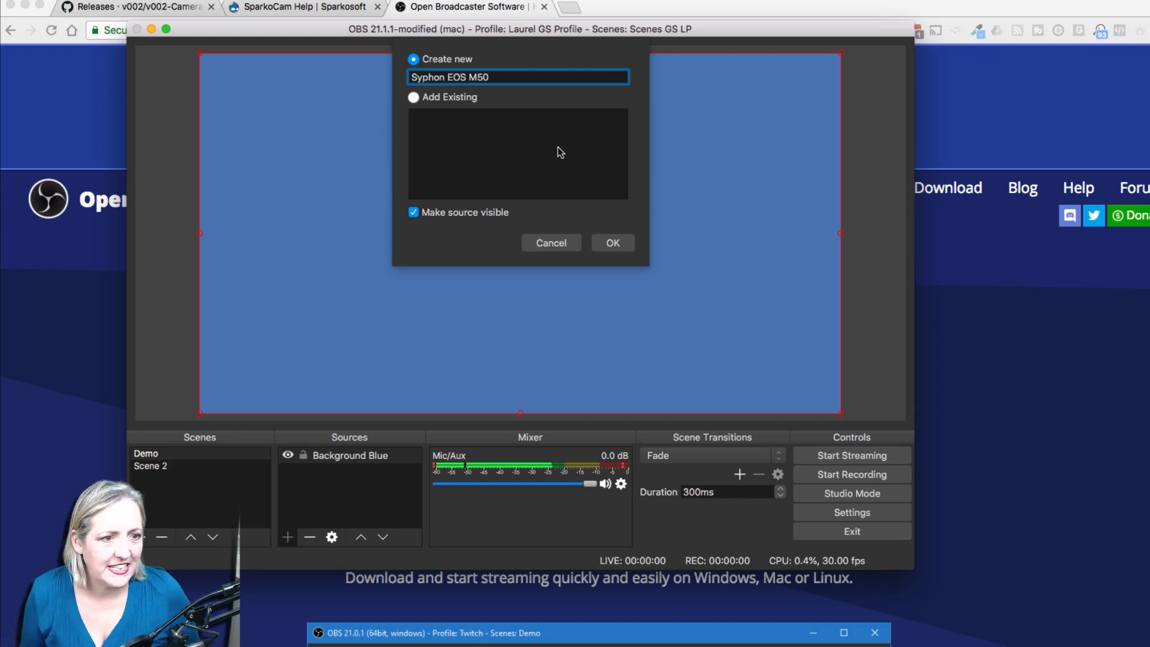
{"action": "left_click", "coordinate": [612, 243]}
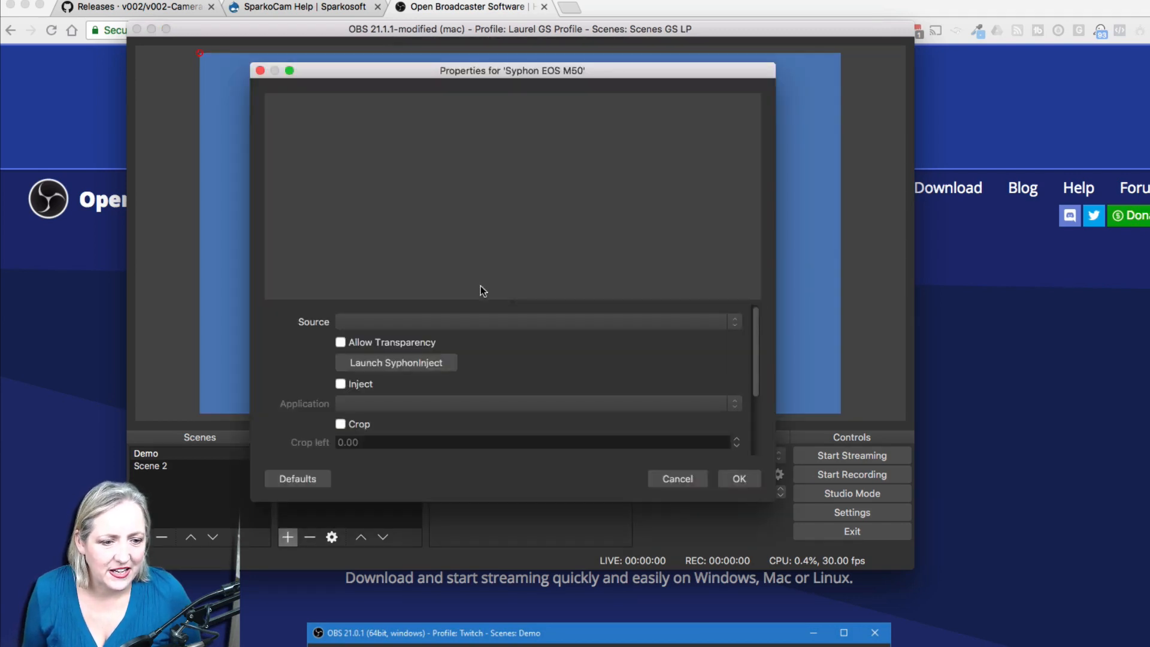
Set the source's Syphon feed to [Camera Live] Canon EOS M50 and confirm.
{"action": "left_click", "coordinate": [535, 321]}
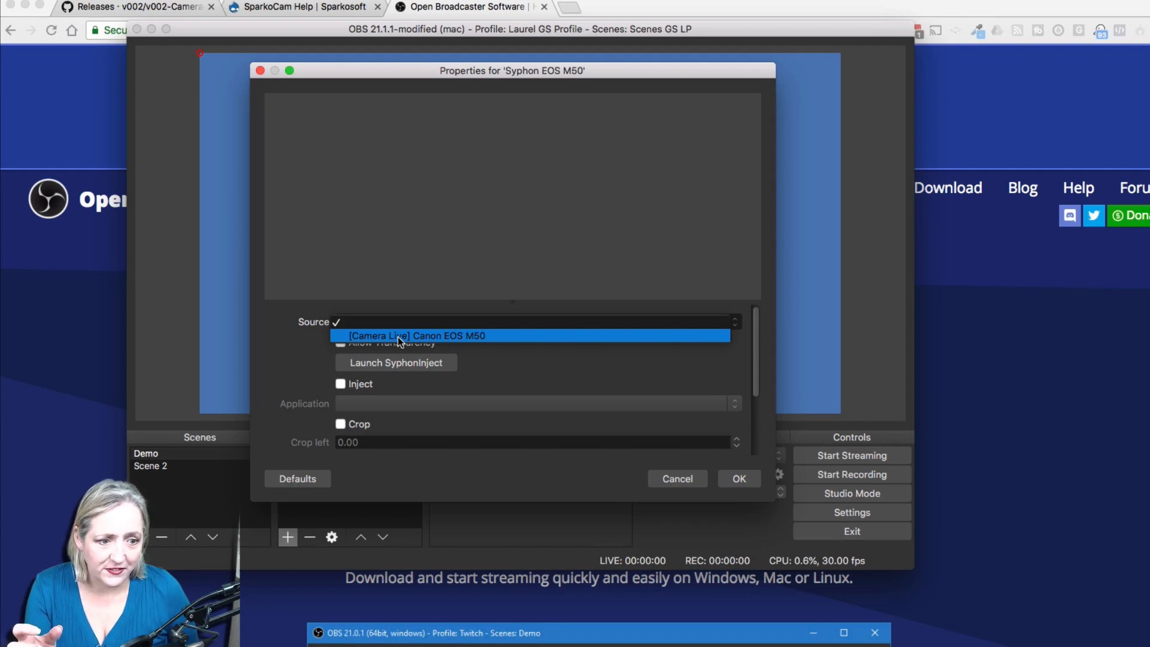
{"action": "mouse_move", "coordinate": [417, 340]}
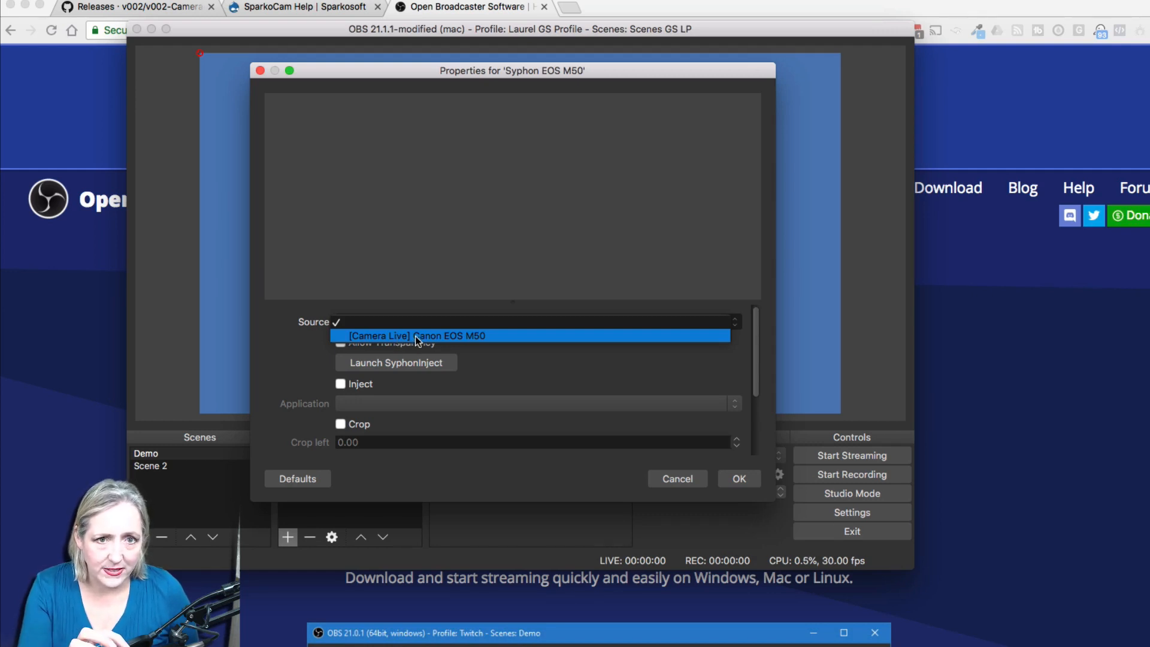
{"action": "left_click", "coordinate": [415, 336]}
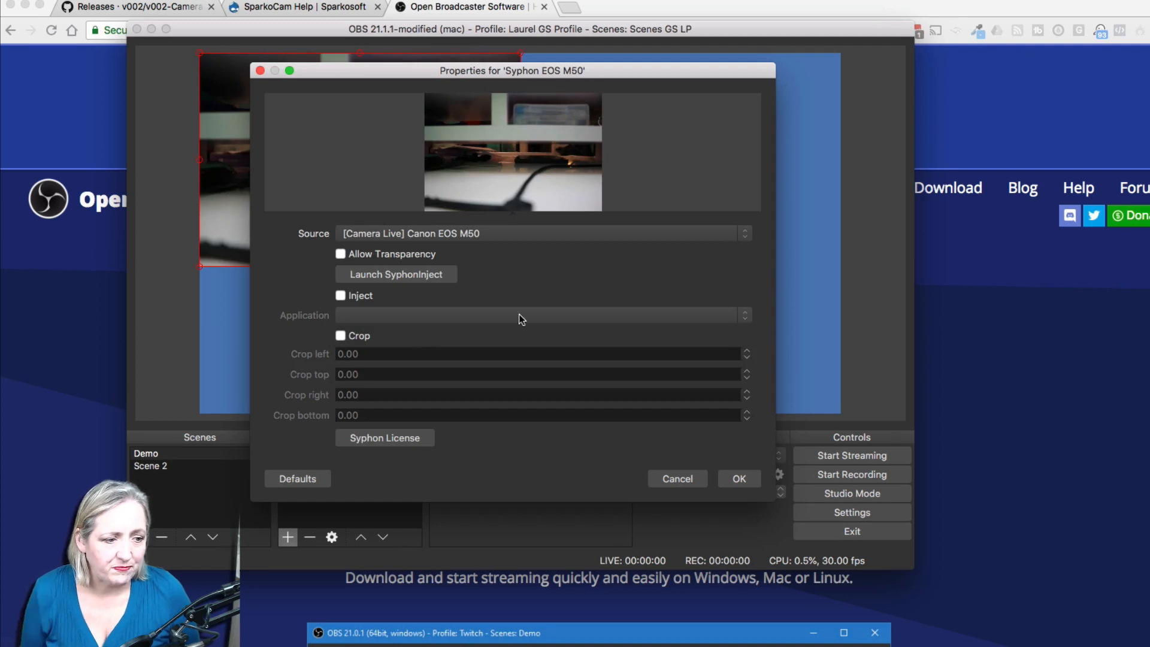
{"action": "left_click", "coordinate": [738, 478]}
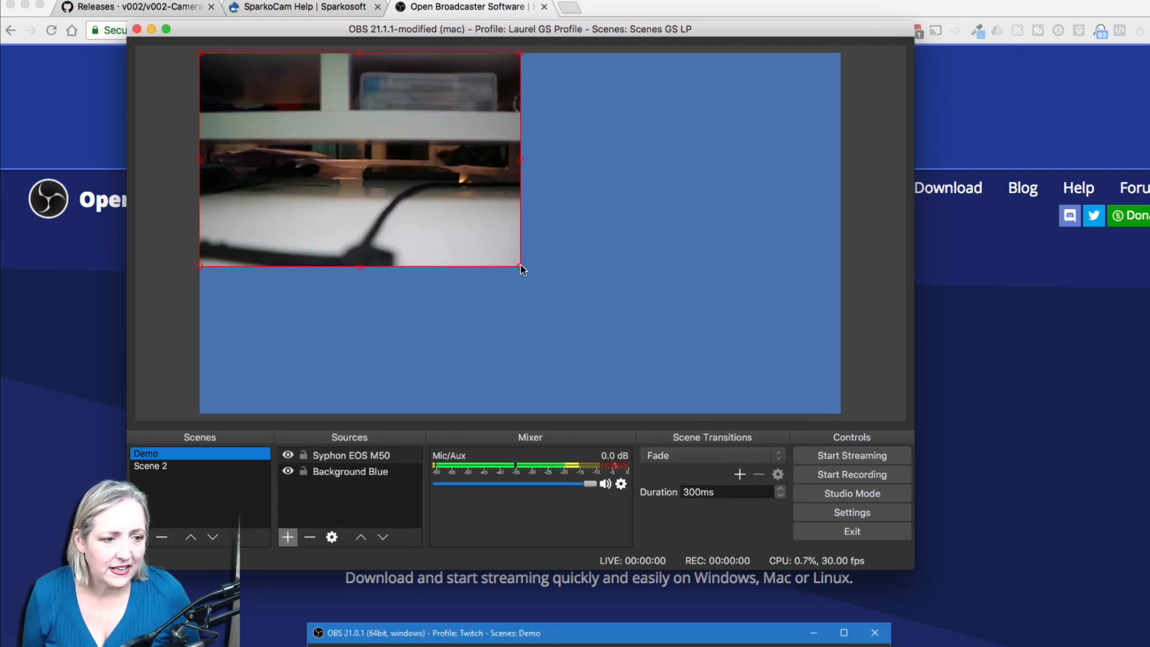